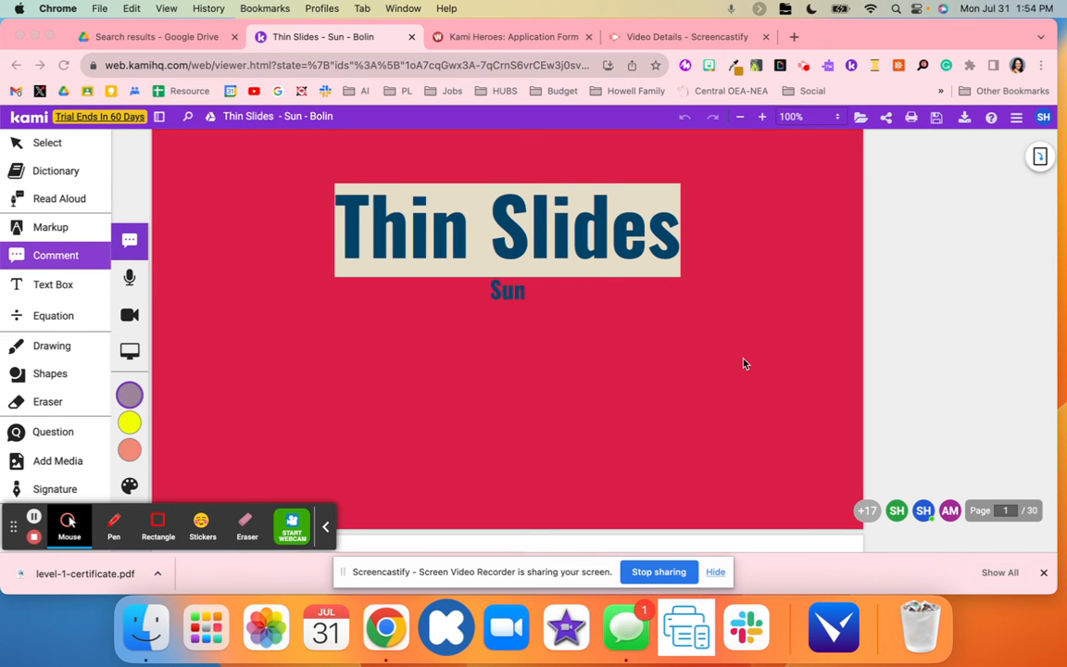
# - Check the document's Google sharing shows the district has Editor access, then return to the title page
pyautogui.scroll(-3)
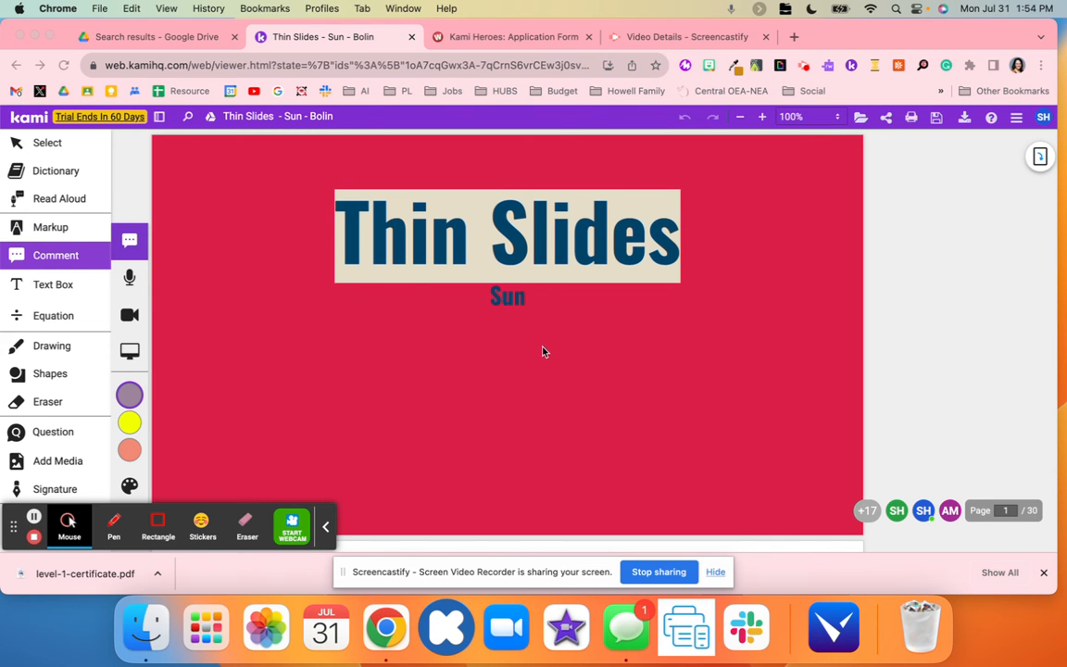
pyautogui.moveTo(886, 117)
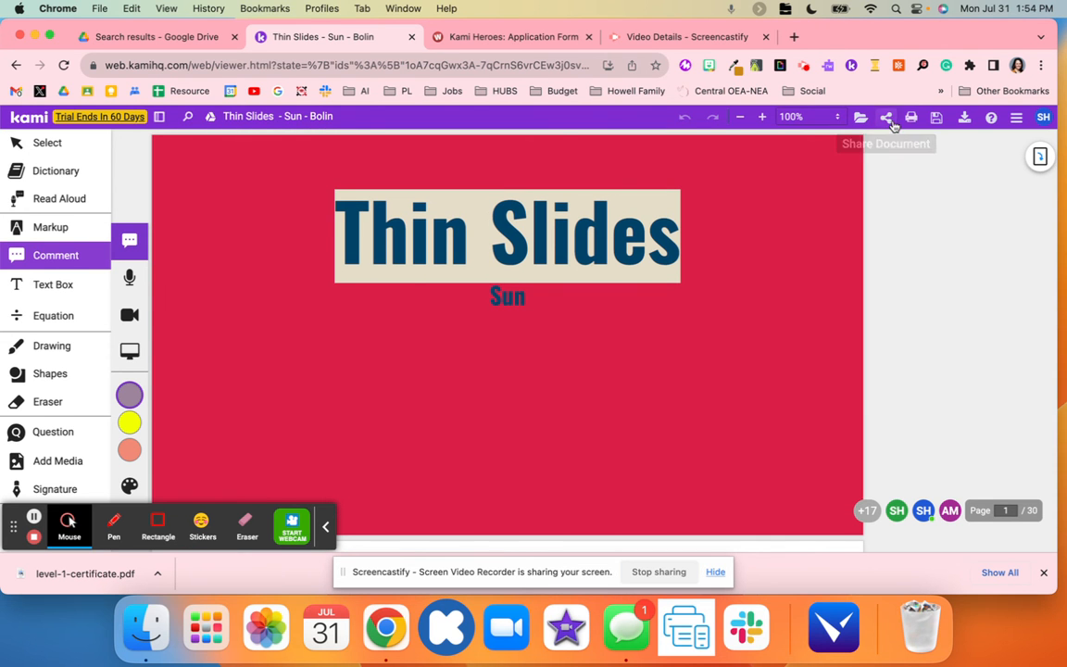
pyautogui.click(886, 117)
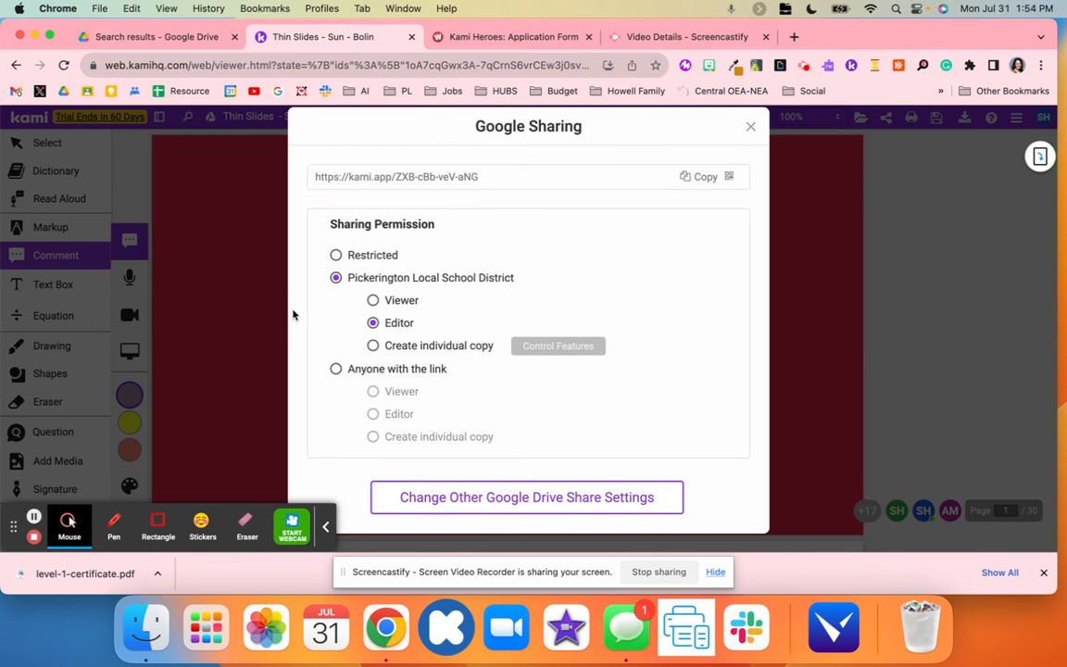
pyautogui.click(751, 126)
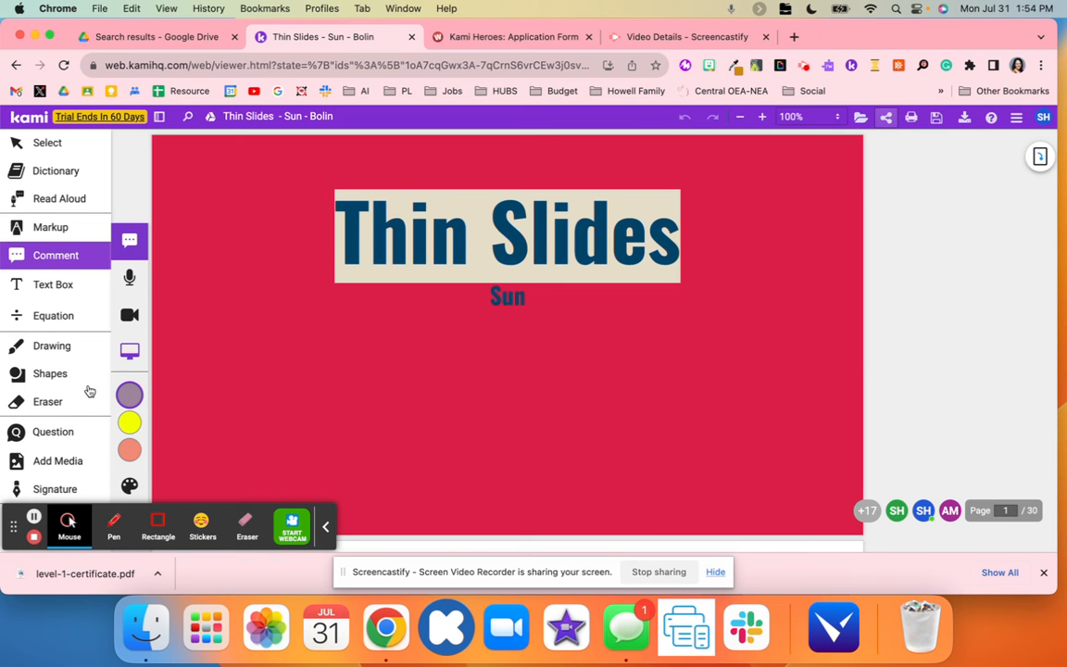
pyautogui.moveTo(580, 322)
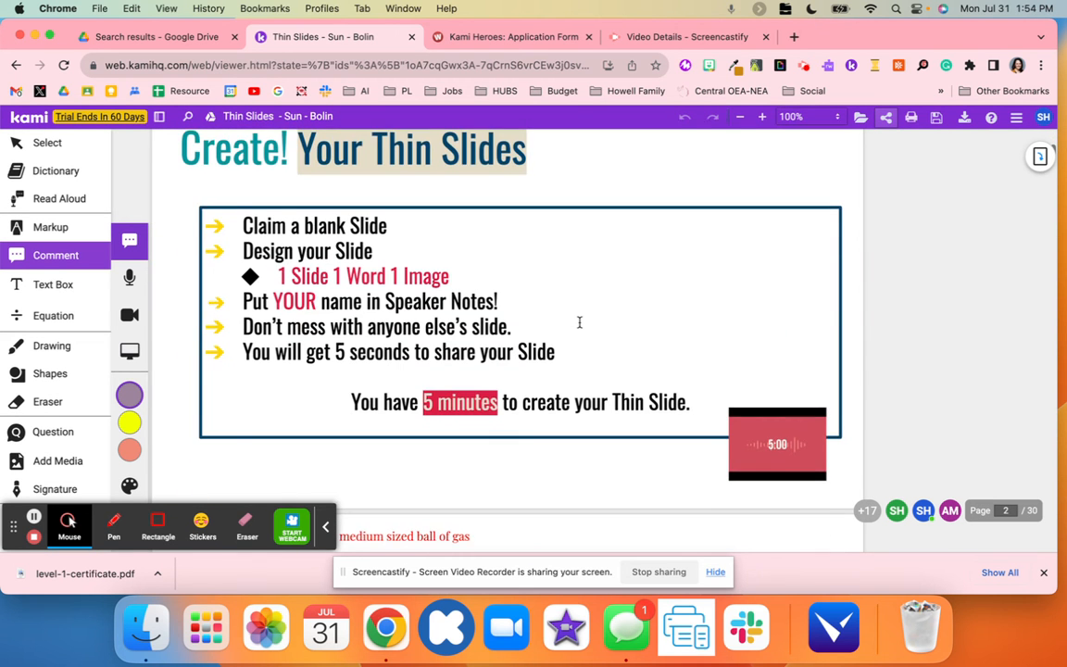
# - Scroll past the 'Create! Your Thin Slides' instructions to the hand-drawn star student slide
pyautogui.scroll(-3)
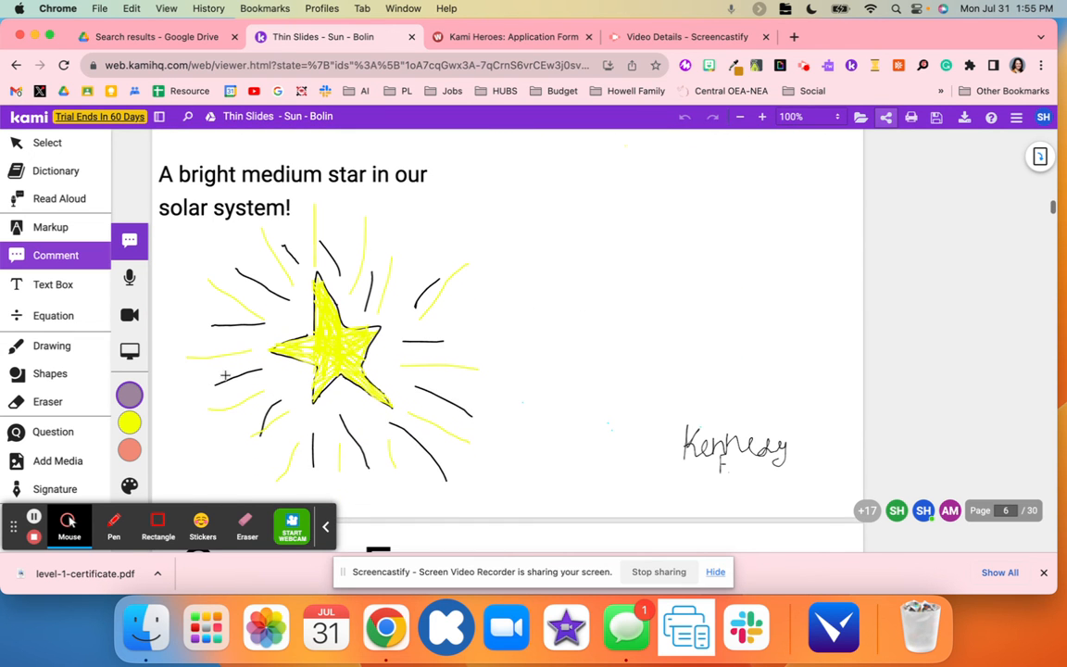
pyautogui.moveTo(337, 389)
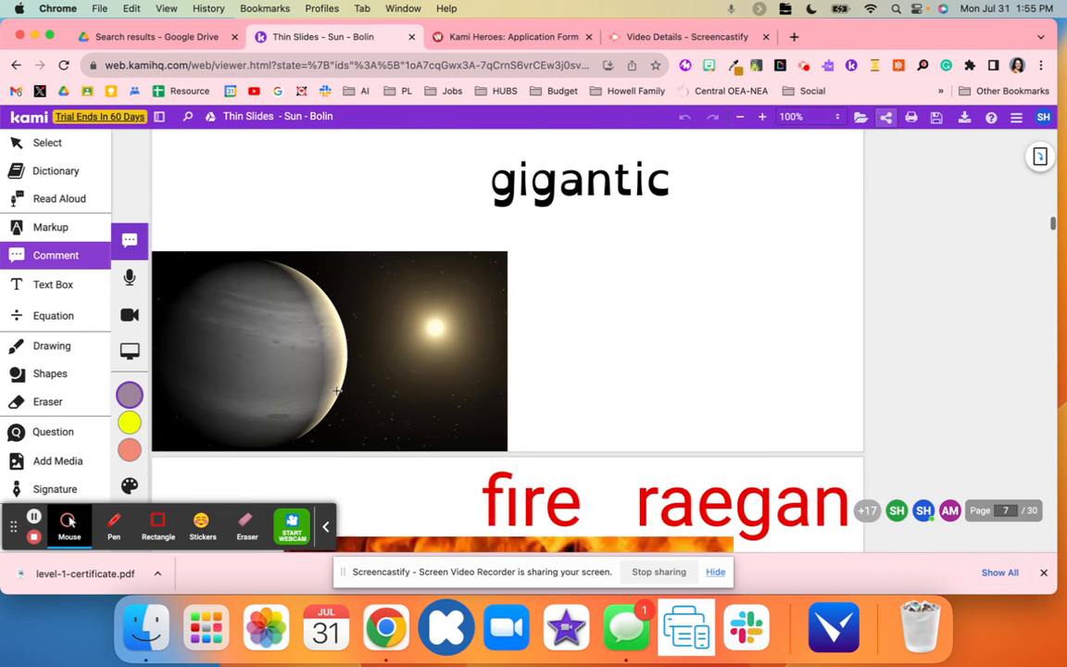
# - Scroll through the student word-and-image slides down to page 30 of 30
pyautogui.scroll(-3)
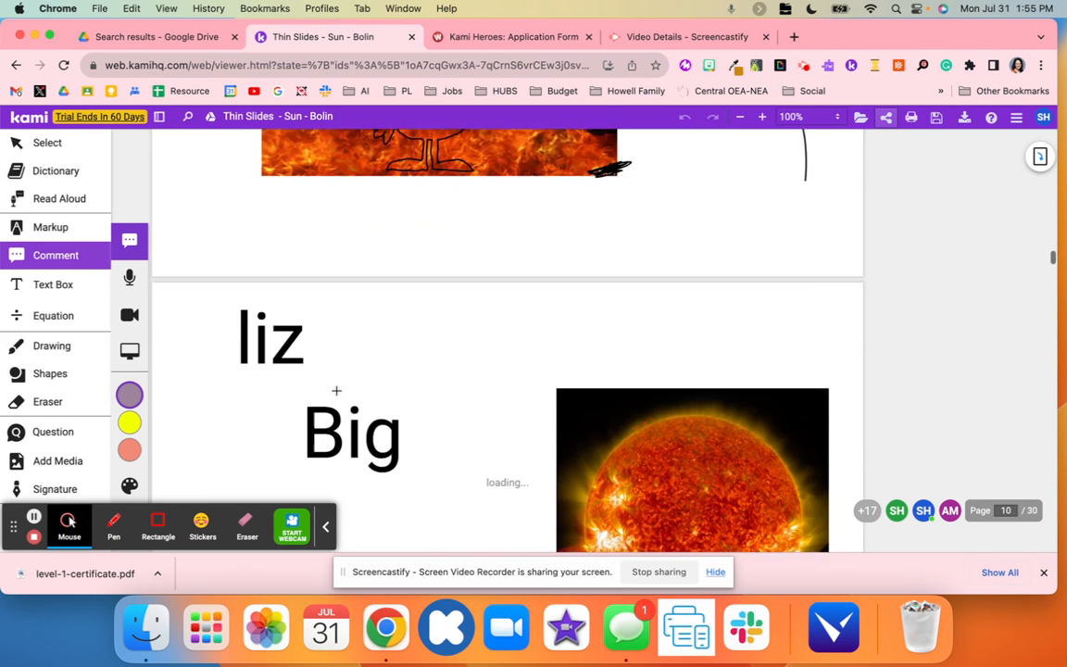
pyautogui.scroll(-3)
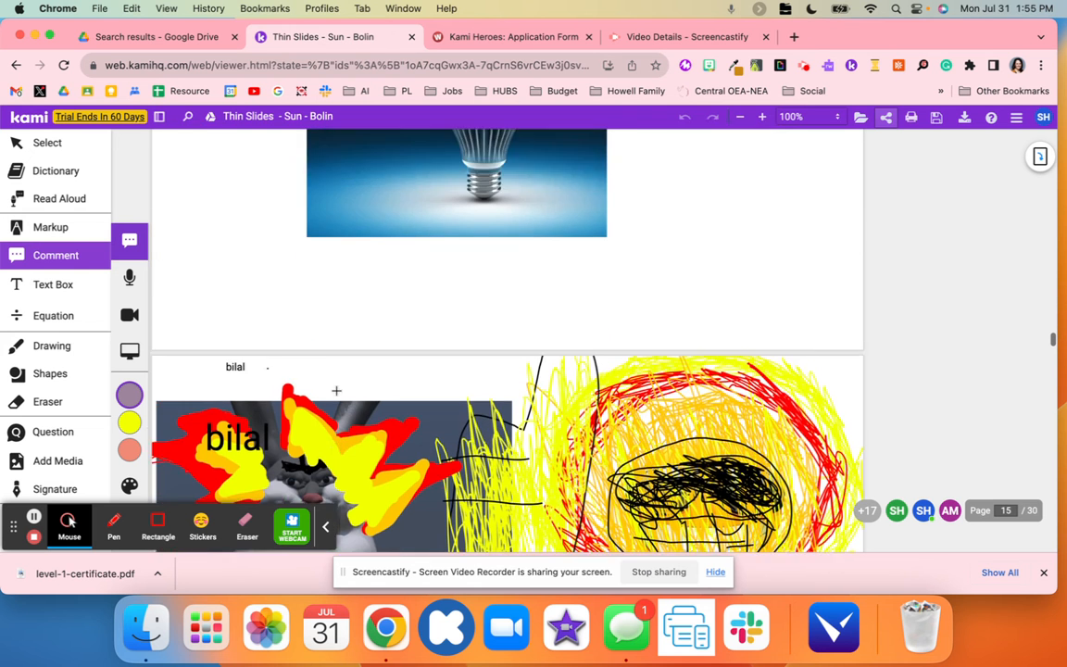
pyautogui.scroll(-3)
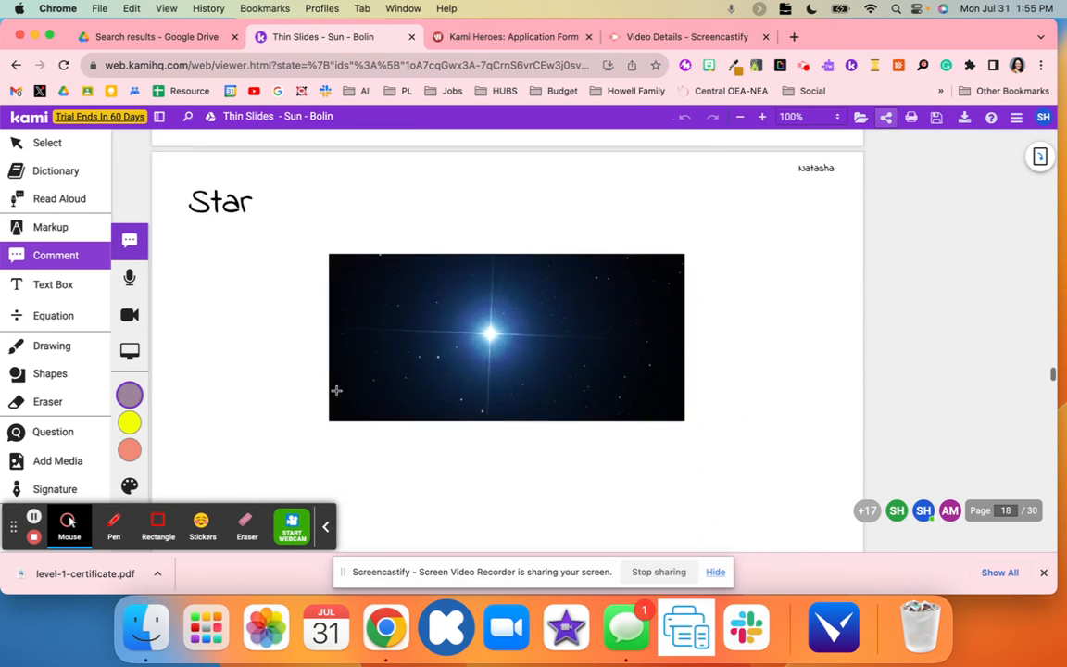
pyautogui.scroll(-3)
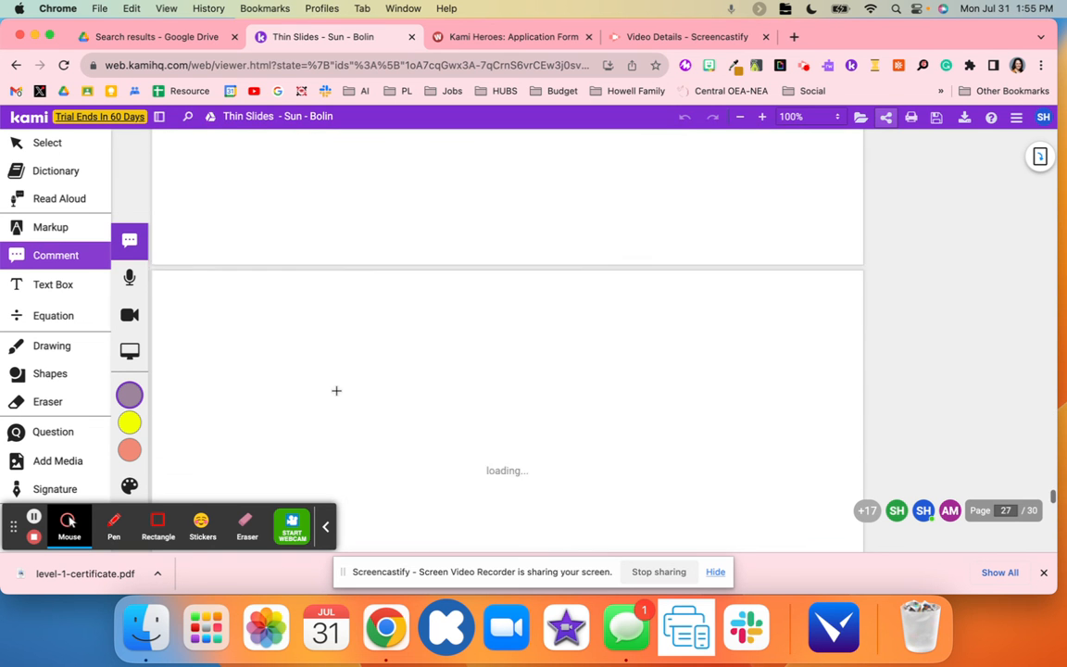
pyautogui.scroll(-3)
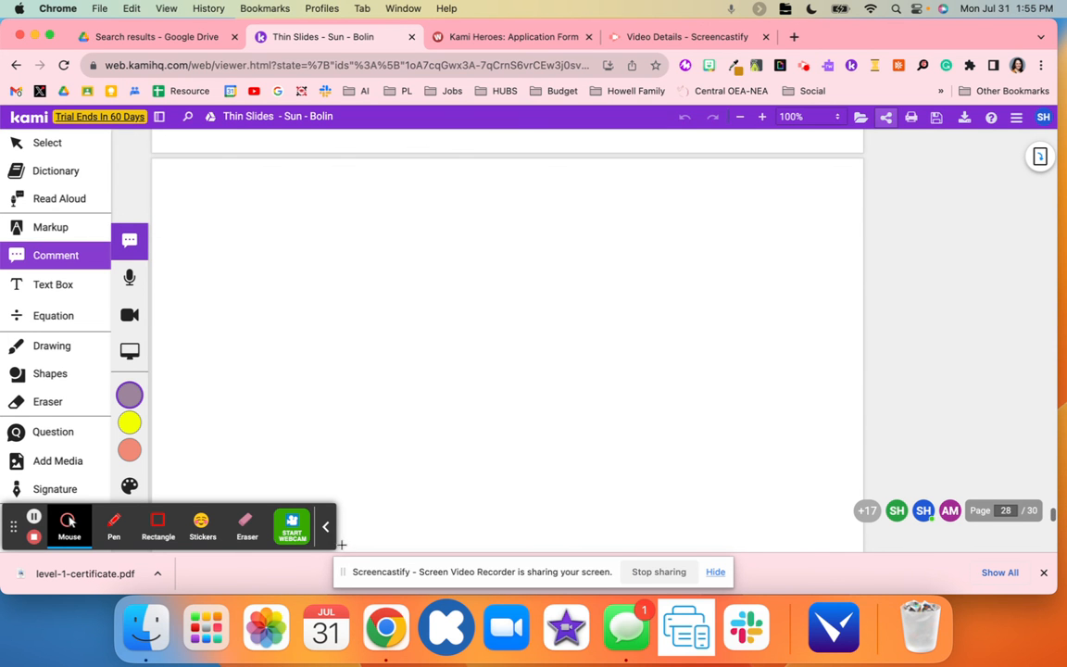
pyautogui.scroll(-3)
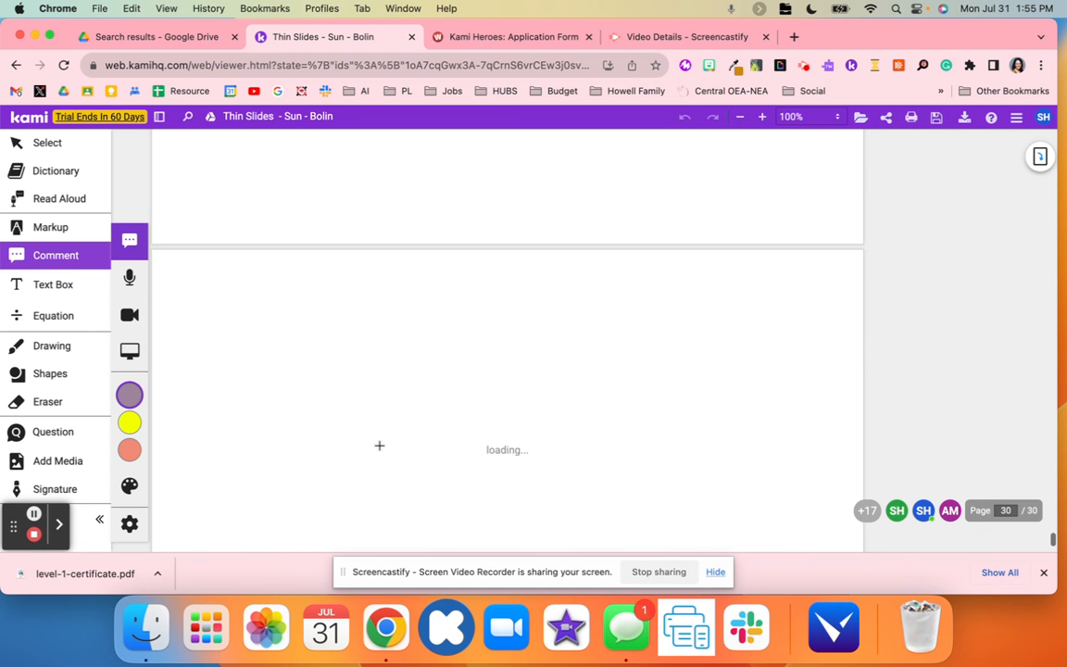